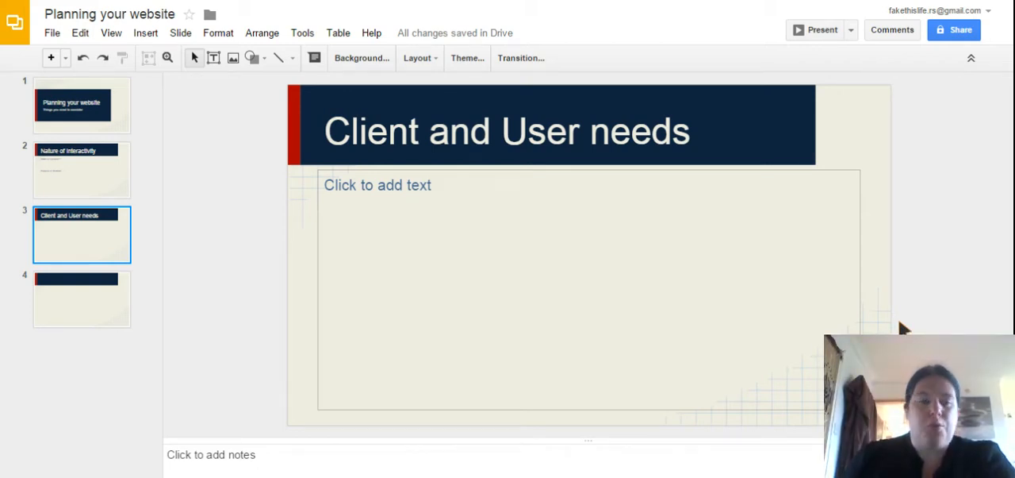
mouse_move(67, 75)
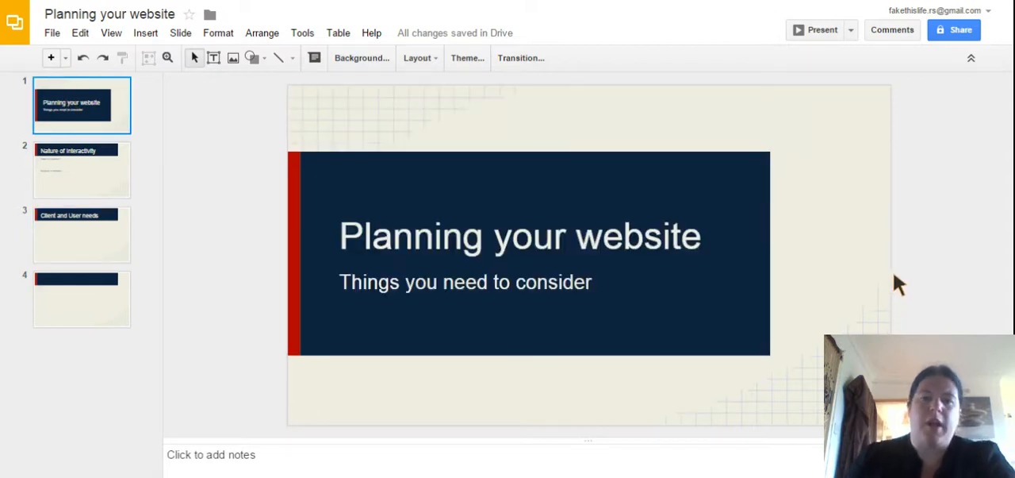
mouse_move(892, 287)
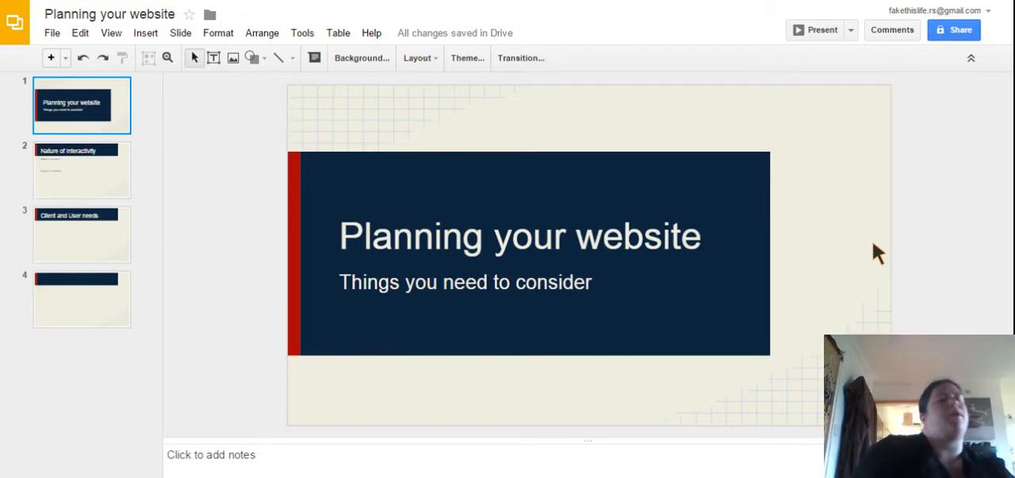
- Go to slide 2, 'Nature of Interactivity', to edit its body text
left_click(81, 169)
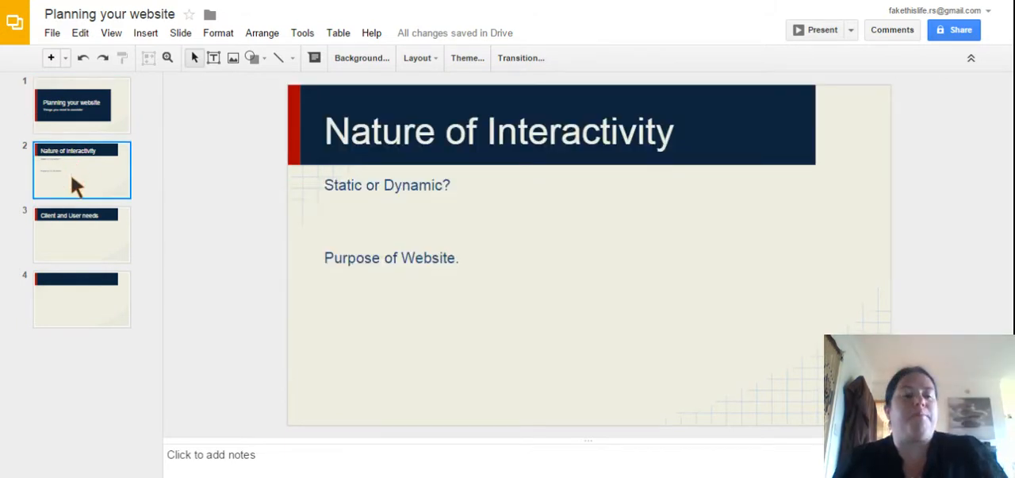
mouse_move(550, 188)
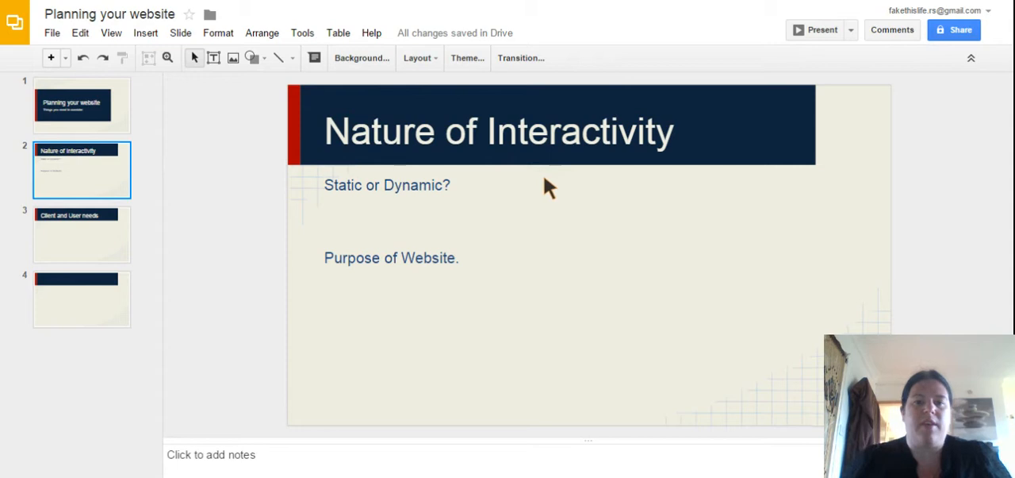
mouse_move(540, 192)
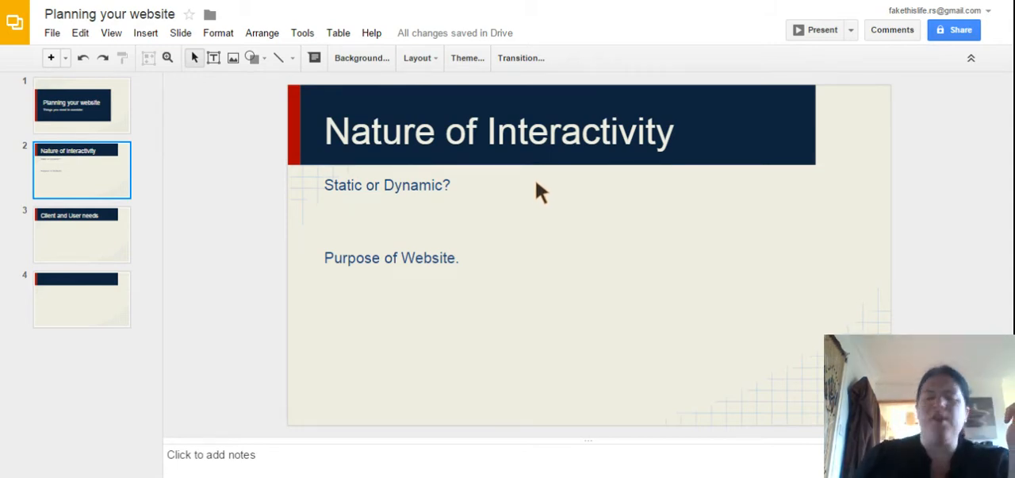
mouse_move(526, 196)
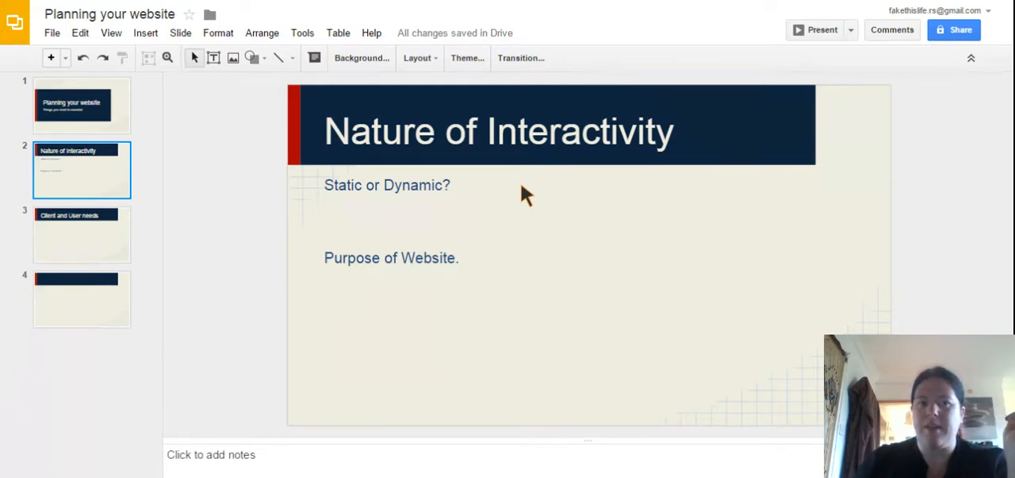
mouse_move(337, 224)
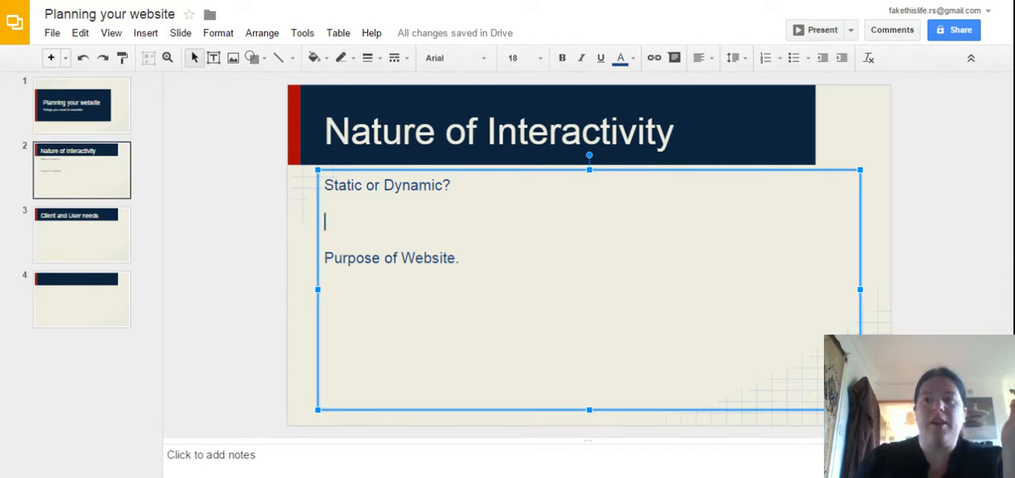
- Add the line 'Static - No interactivity - All that can be done is read the info.'
type("Stati")
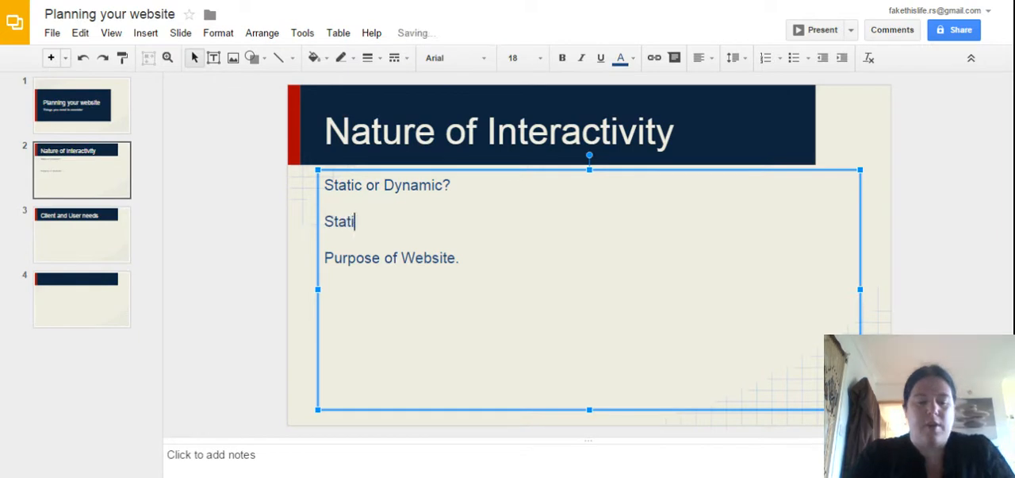
type("c - No interac")
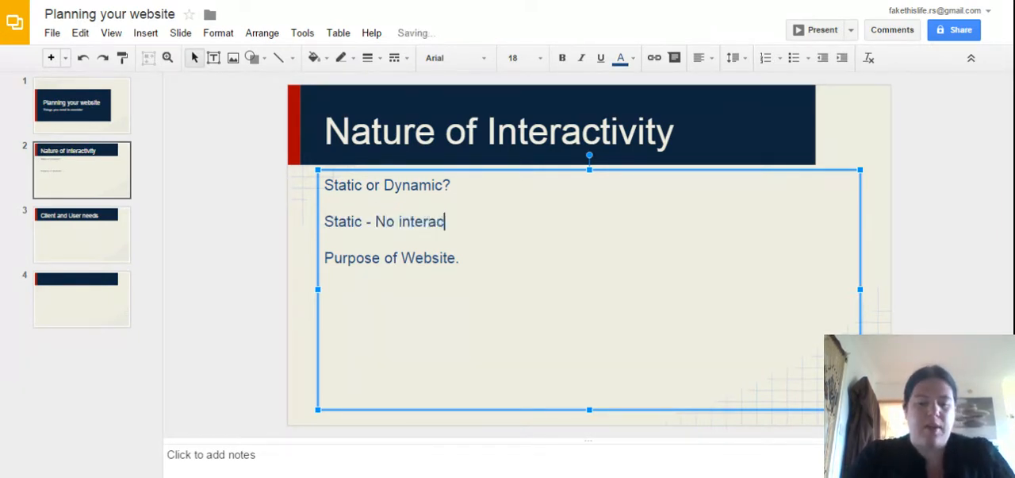
type("tivity -")
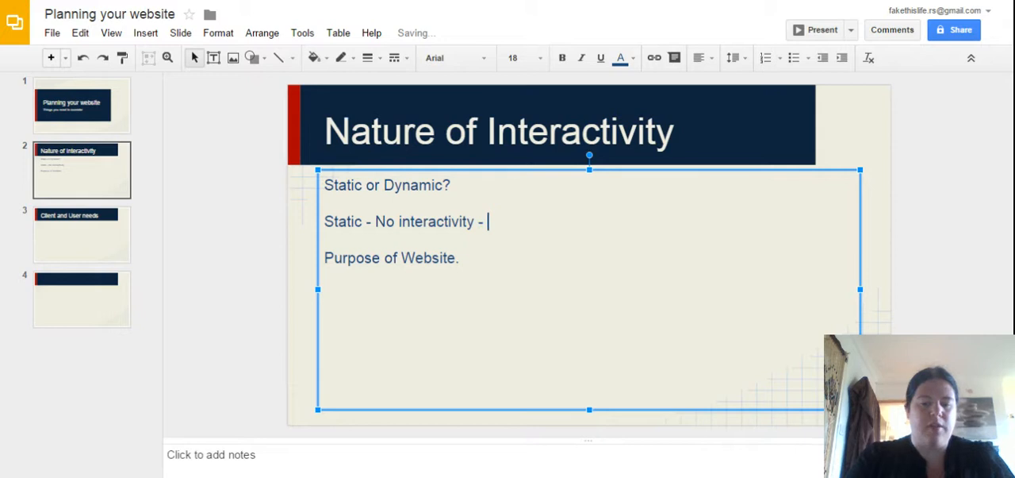
type("All that can")
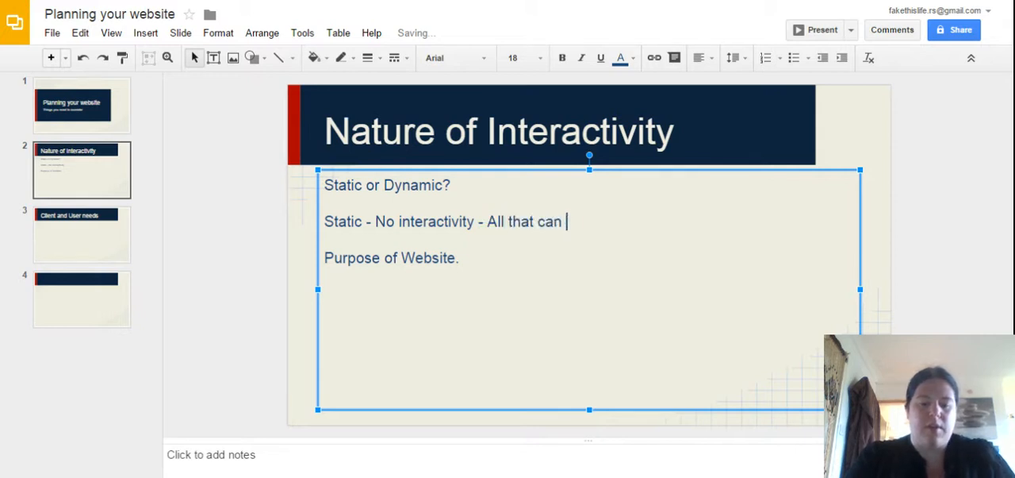
type("be done is read")
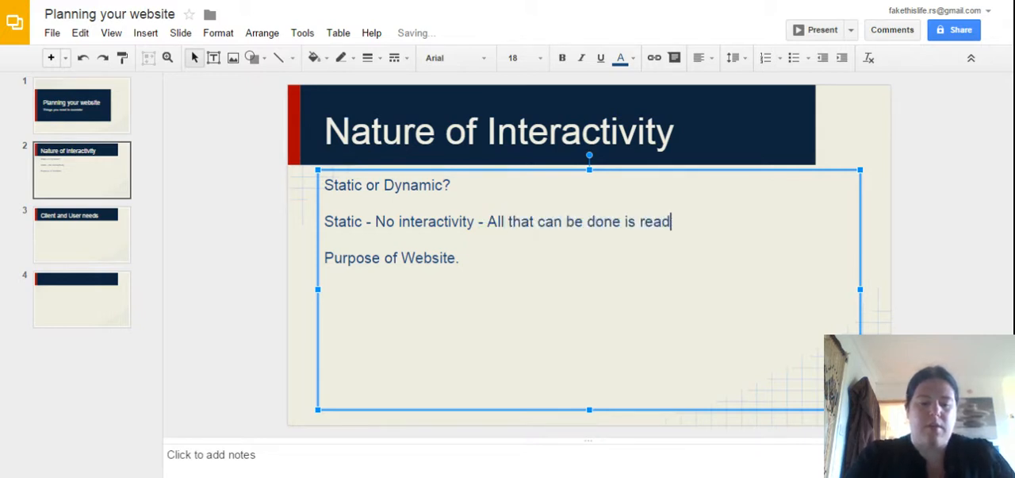
type("the info")
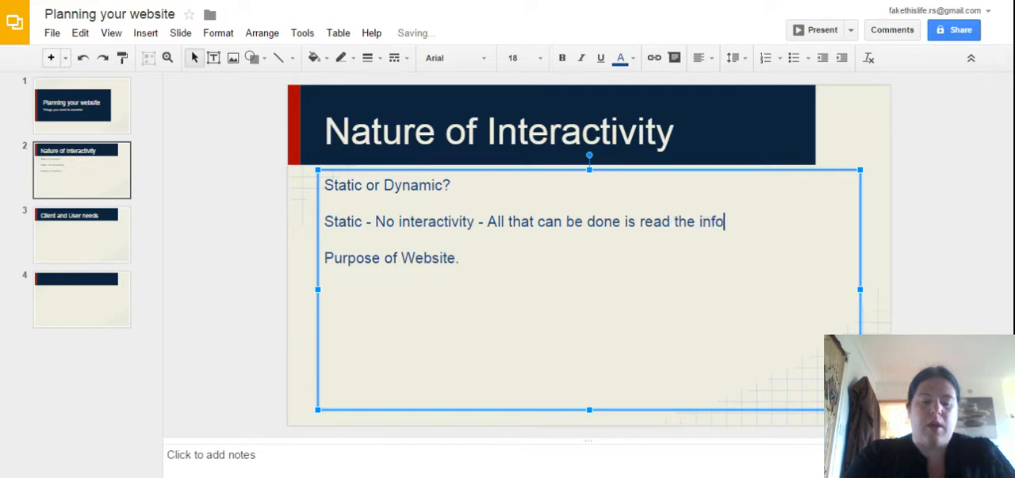
type(".")
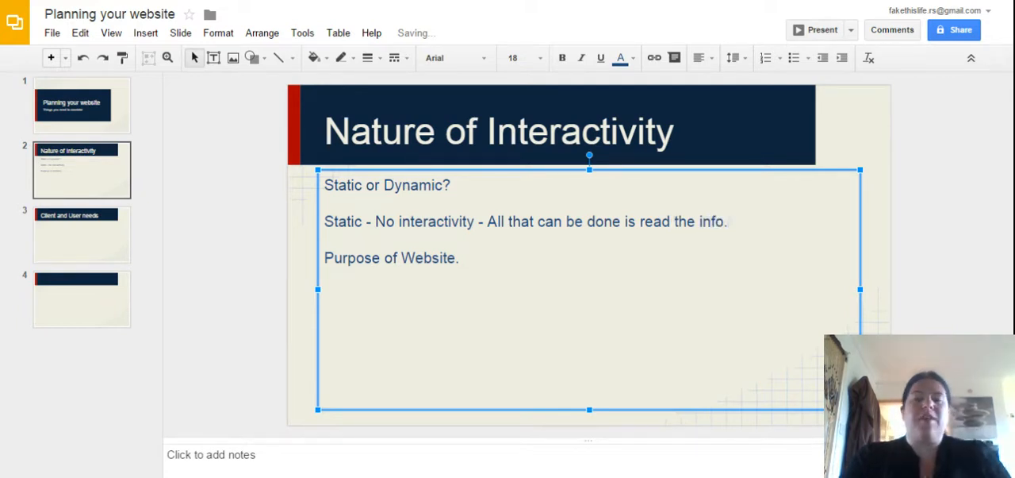
left_click(727, 222)
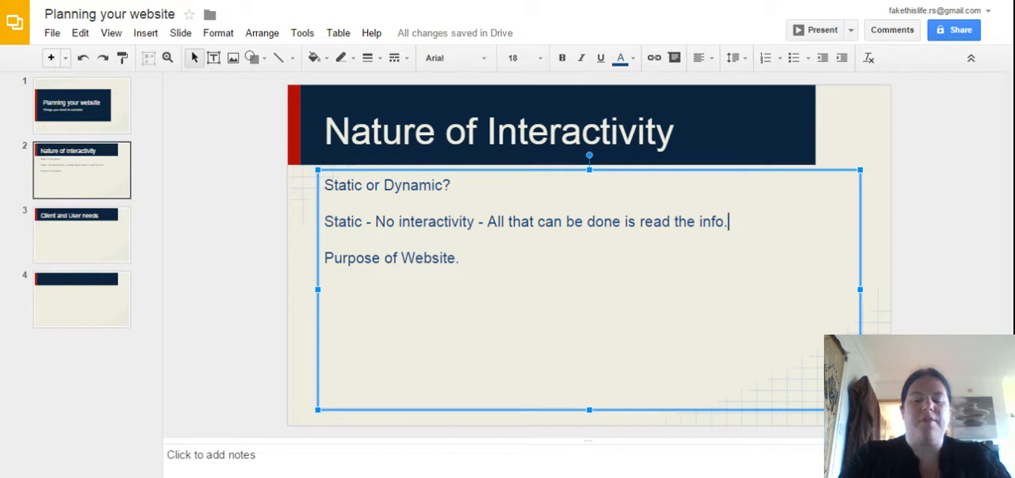
- Add the line 'Dynamic - Provide a level of interactivity.' below the Static line
type("Dy")
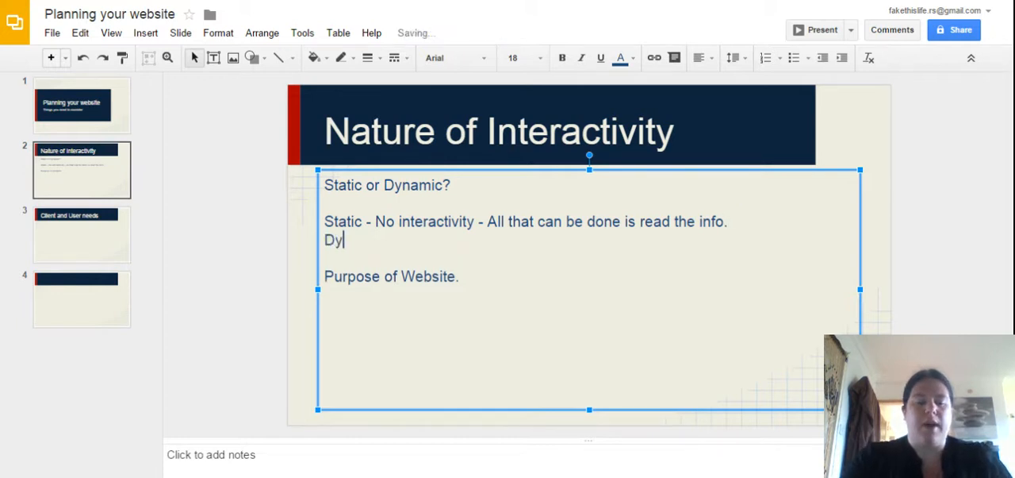
type("namic -")
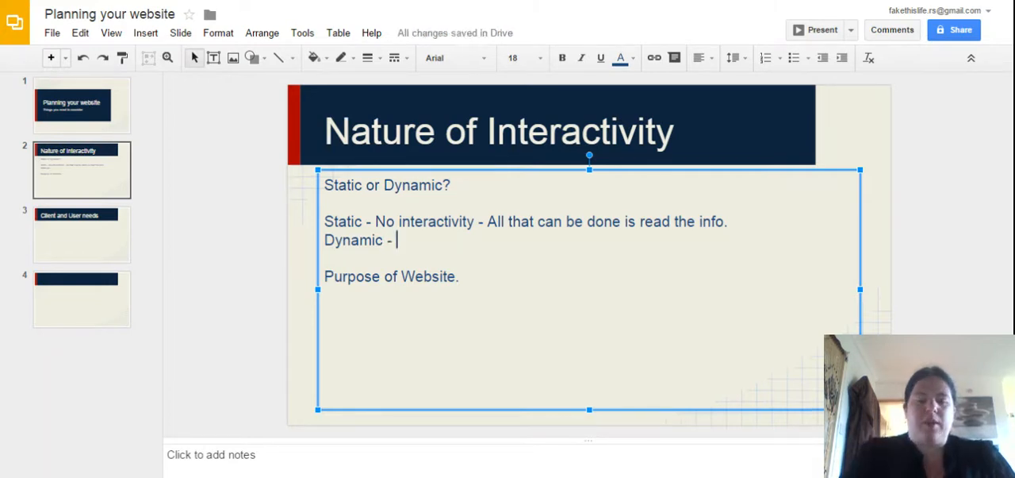
type("Pr")
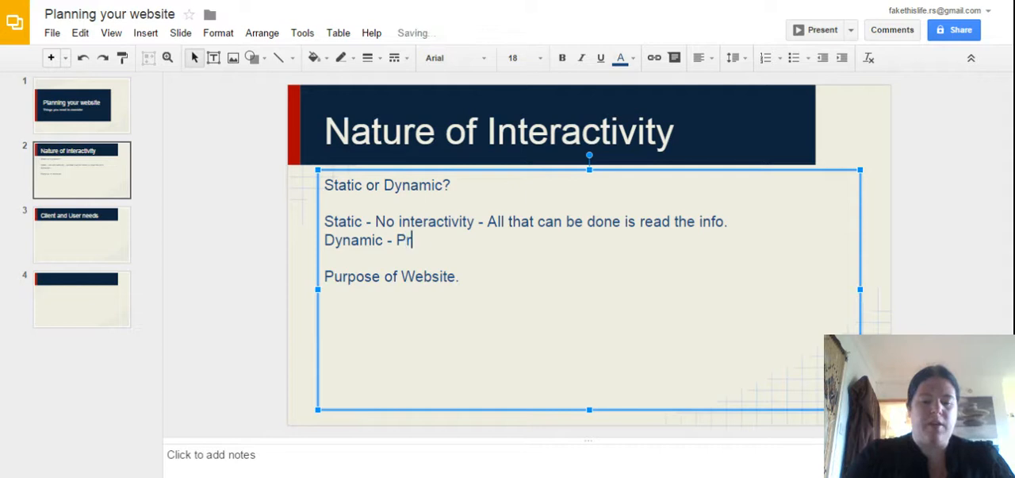
type("ovide")
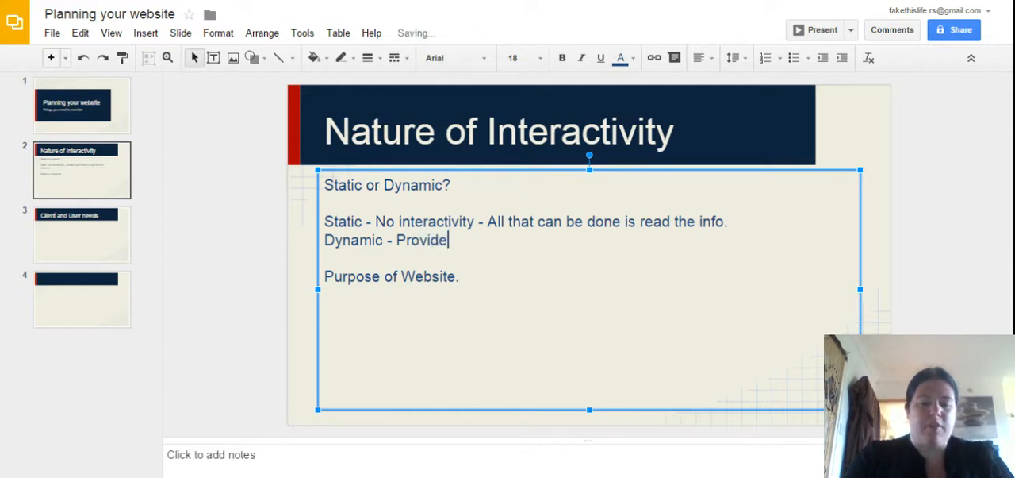
type("a")
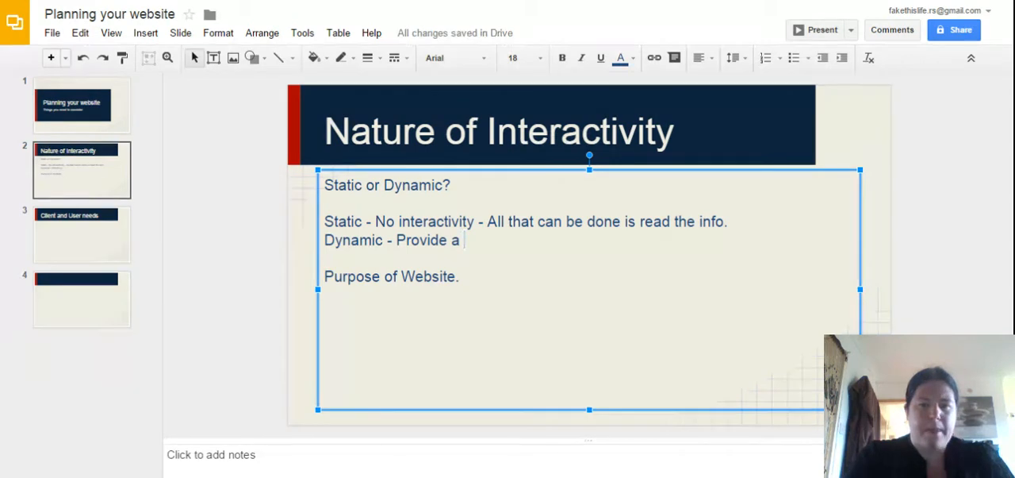
type("level of interacti")
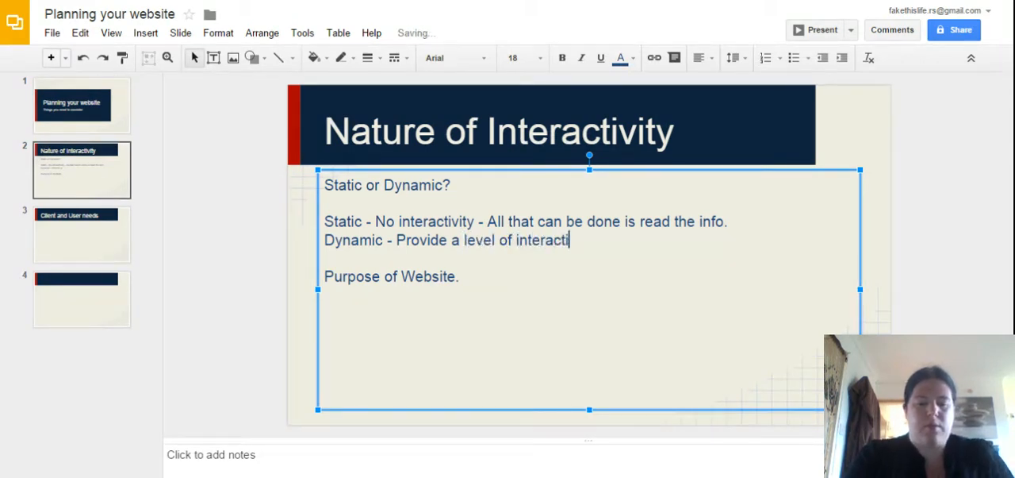
type("vity.")
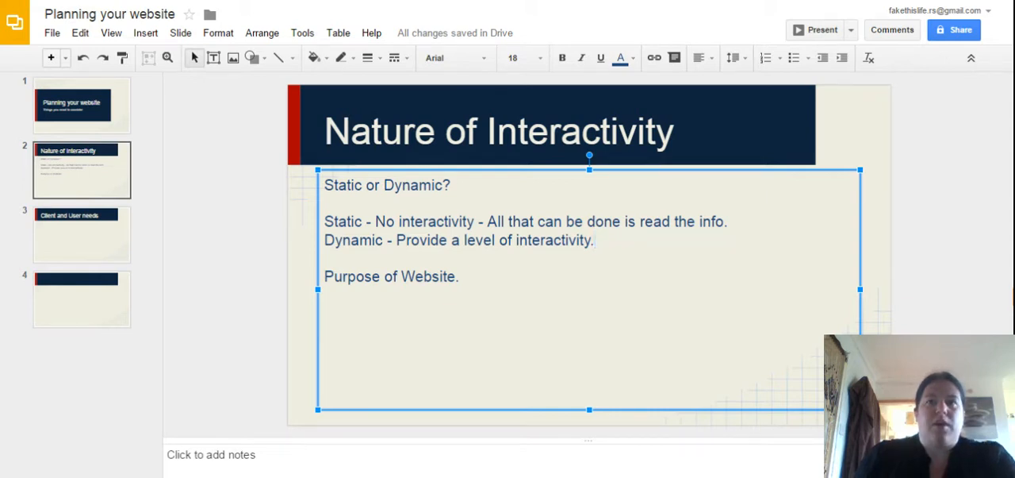
mouse_move(867, 149)
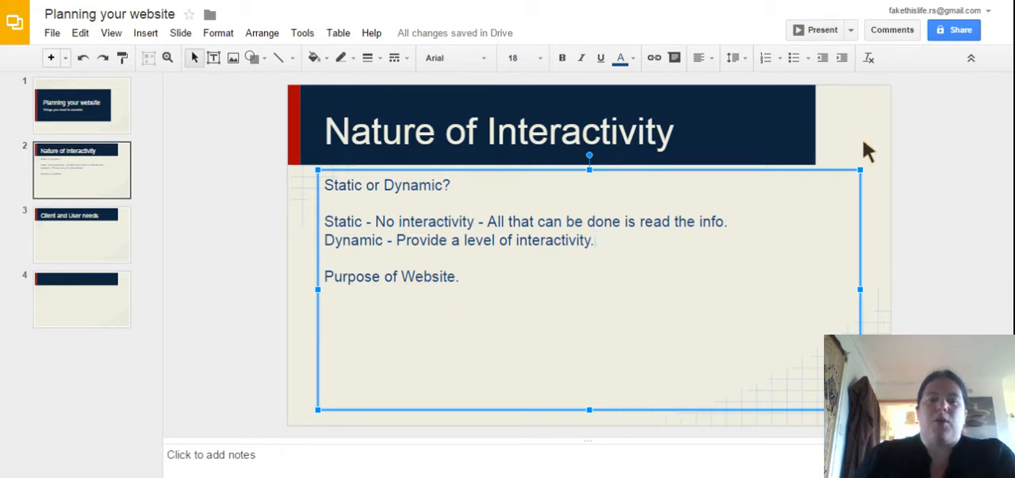
mouse_move(670, 191)
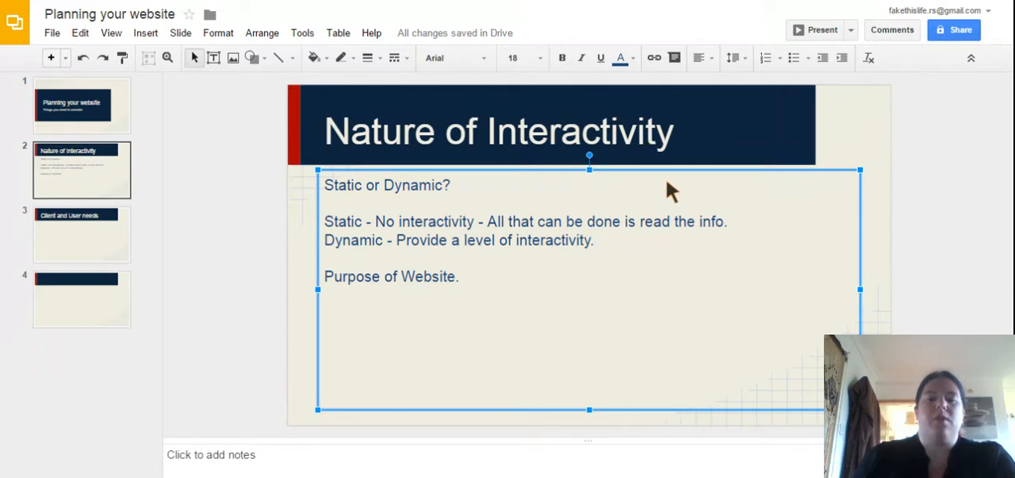
mouse_move(496, 36)
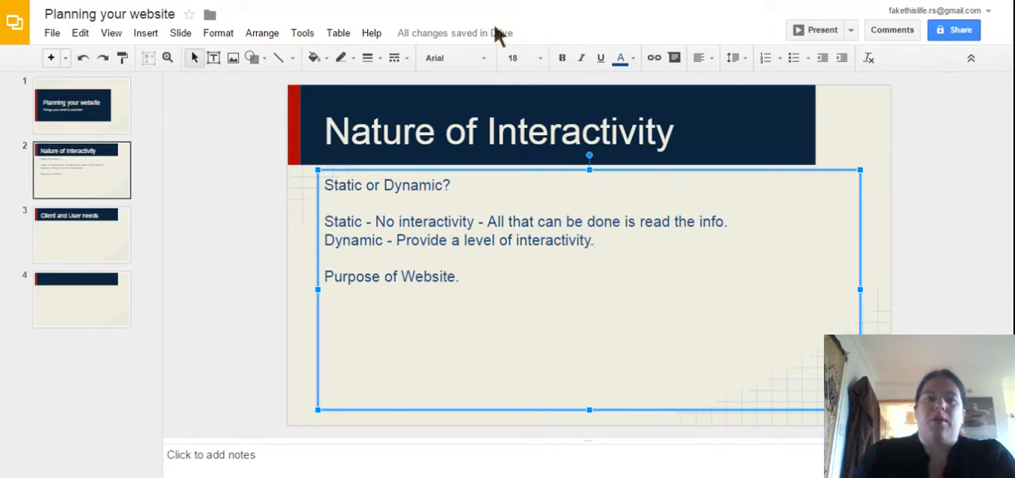
mouse_move(585, 200)
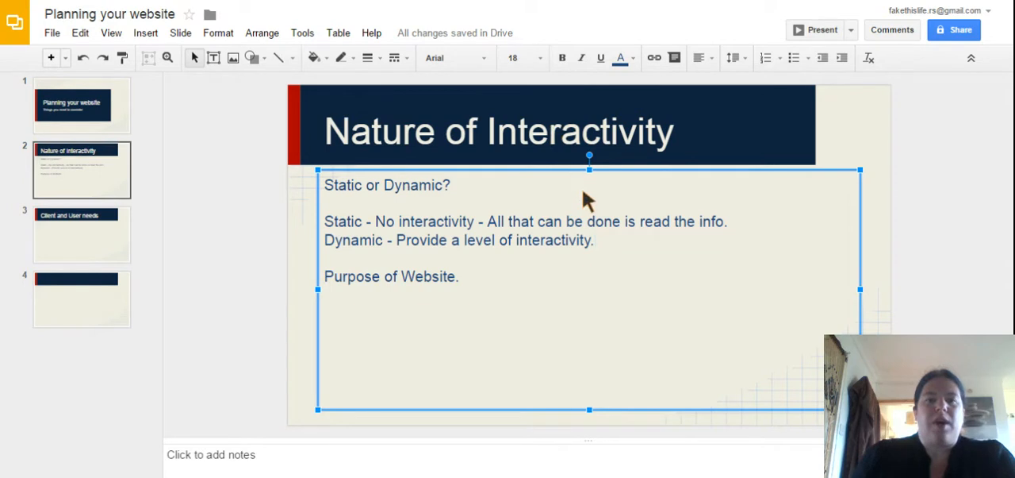
mouse_move(614, 230)
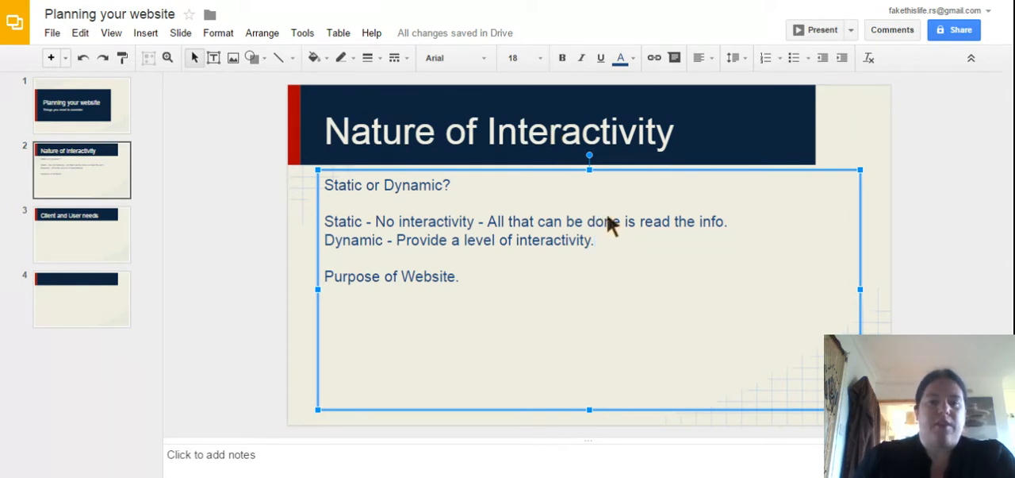
mouse_move(681, 244)
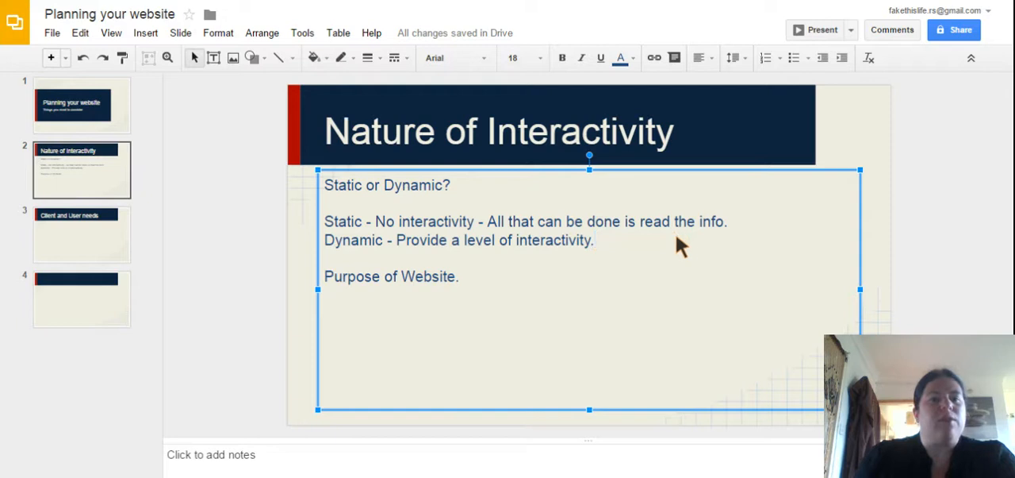
mouse_move(685, 246)
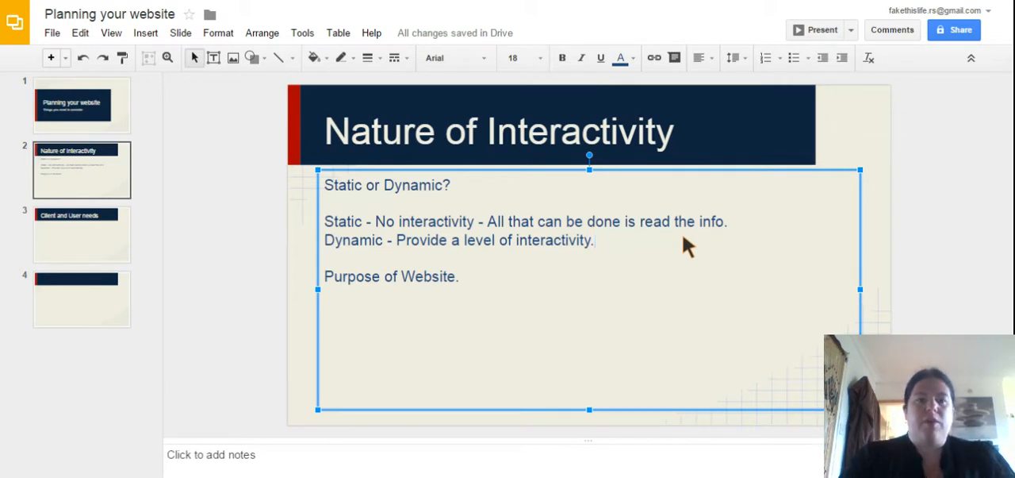
mouse_move(651, 261)
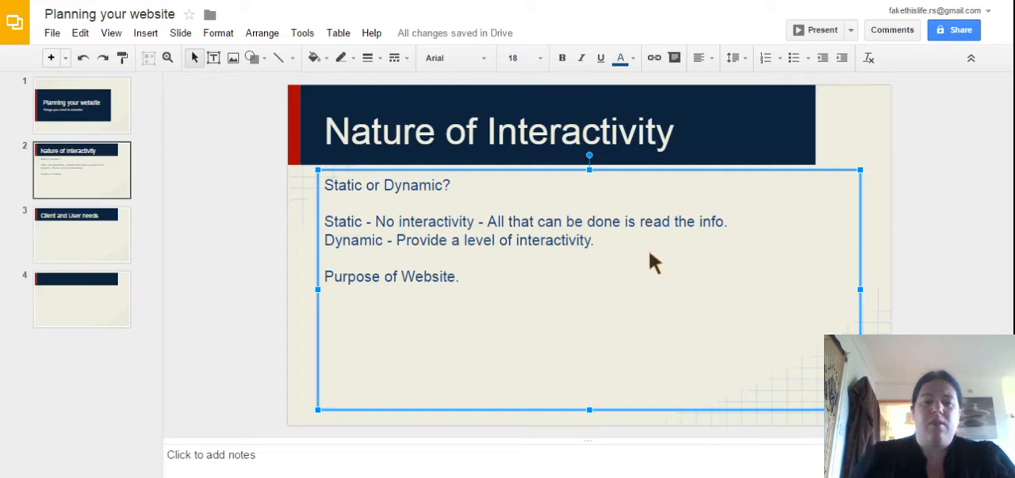
mouse_move(504, 321)
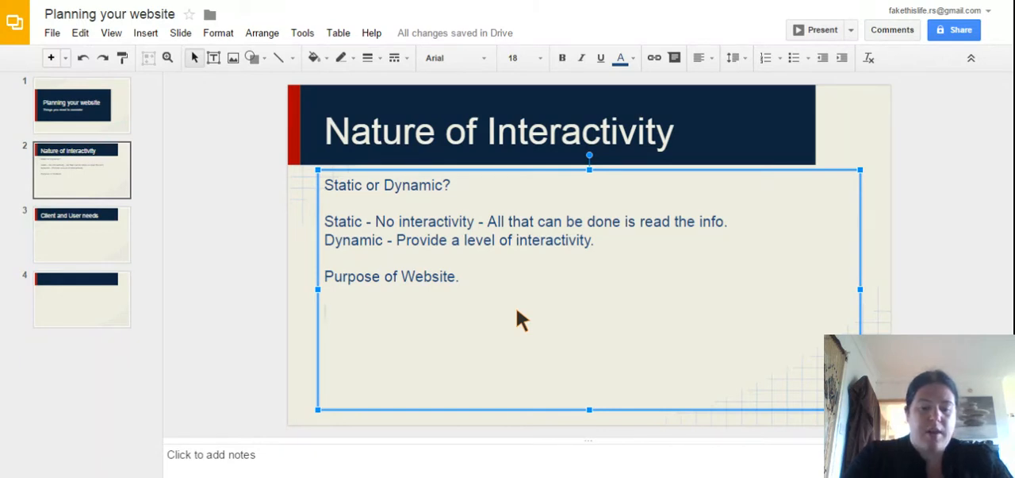
- List 'Information website', 'Online store' and begin 'Catalogue' under Purpose of Website
type("Inform")
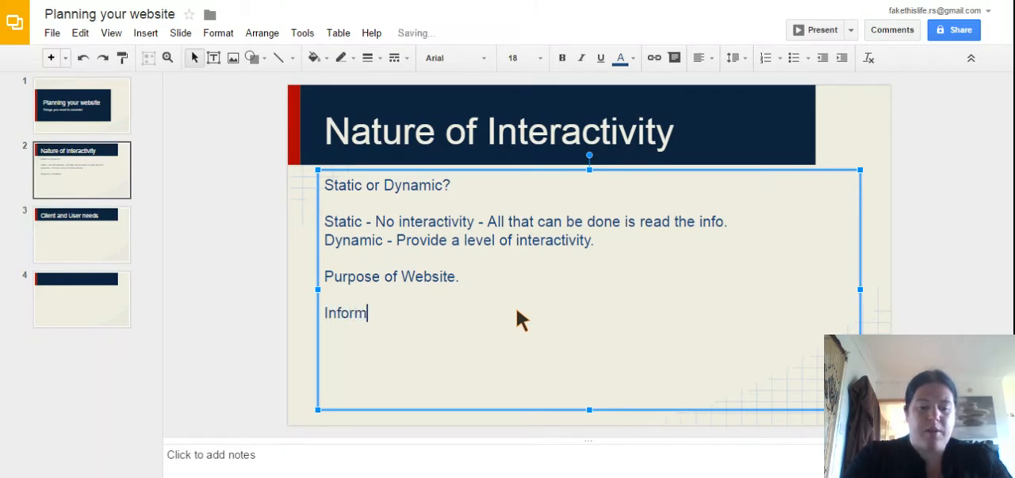
type("ation websi")
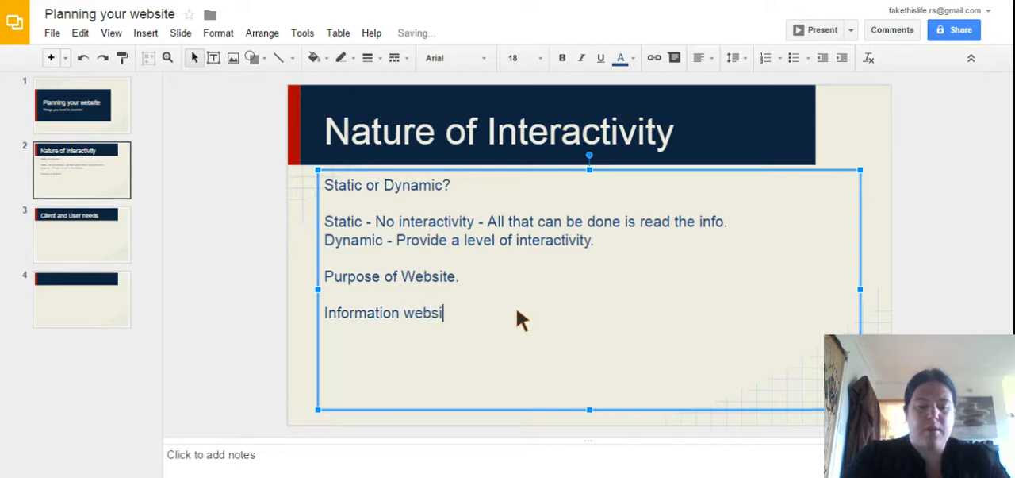
key("enter")
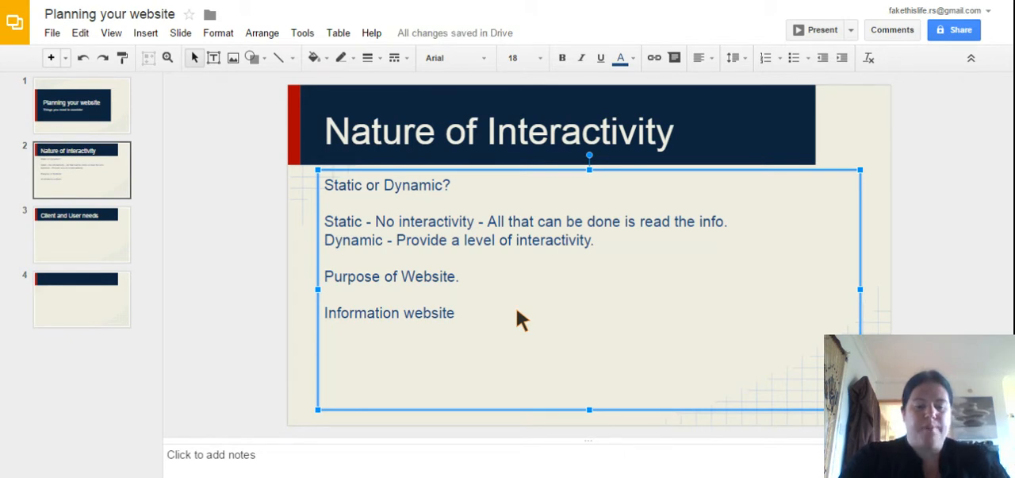
type("Online store")
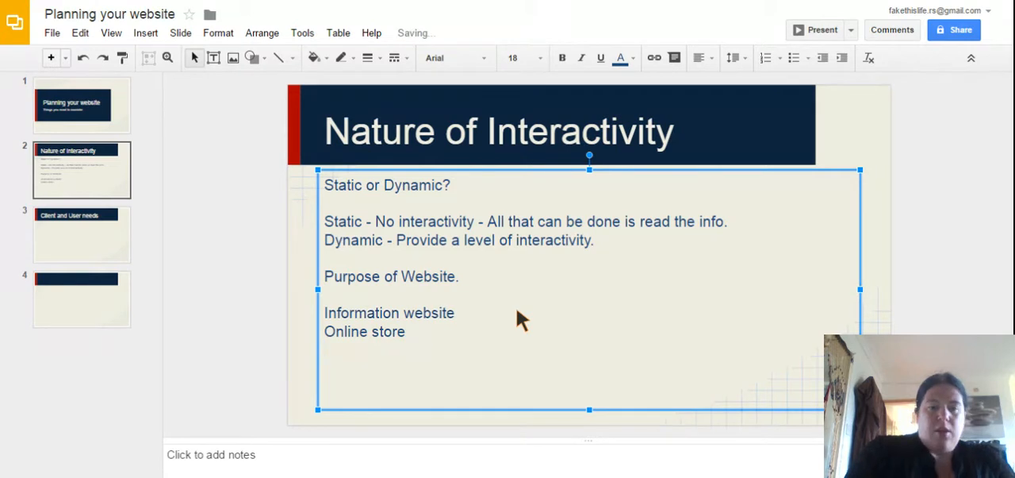
key("enter")
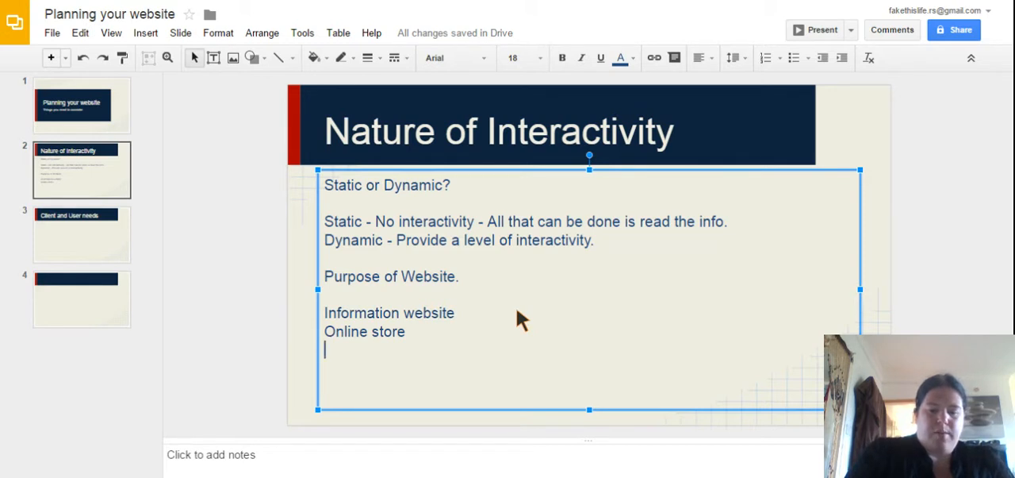
type("Cat")
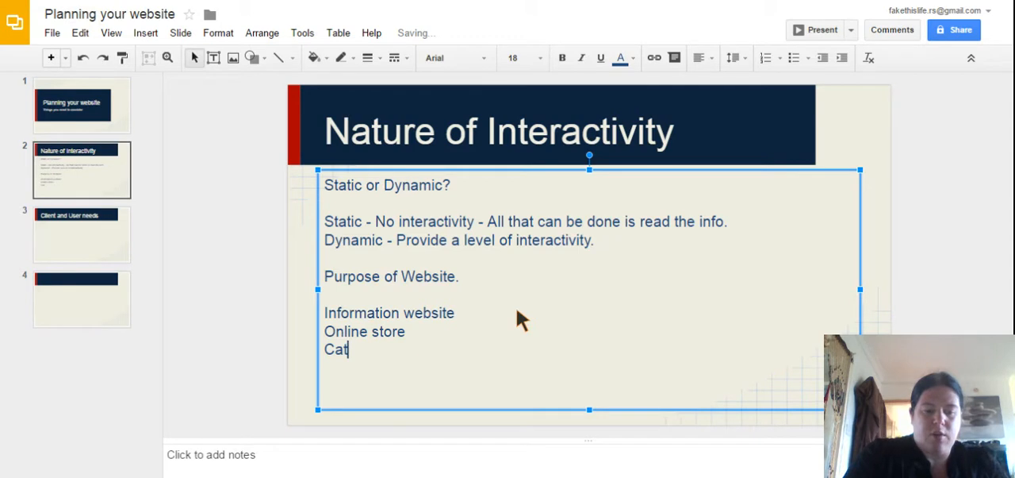
type("al")
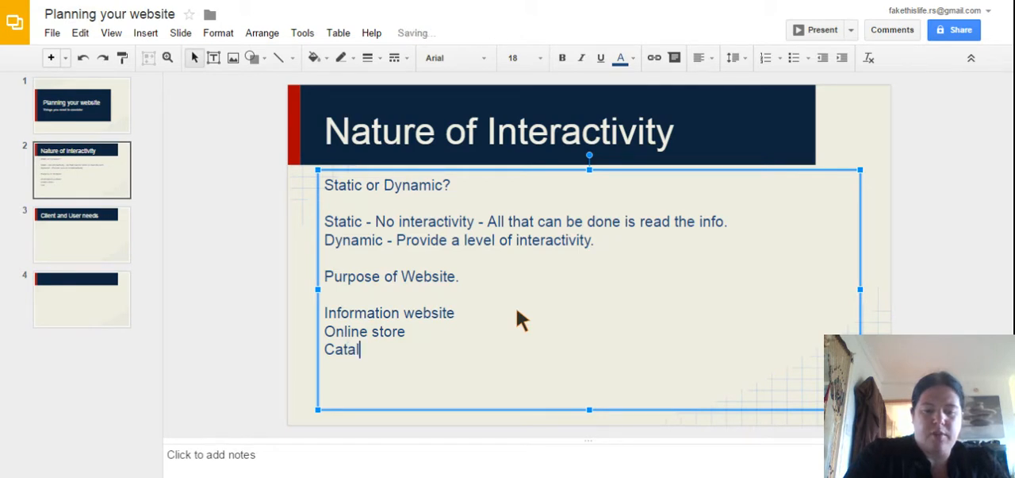
type("ogue")
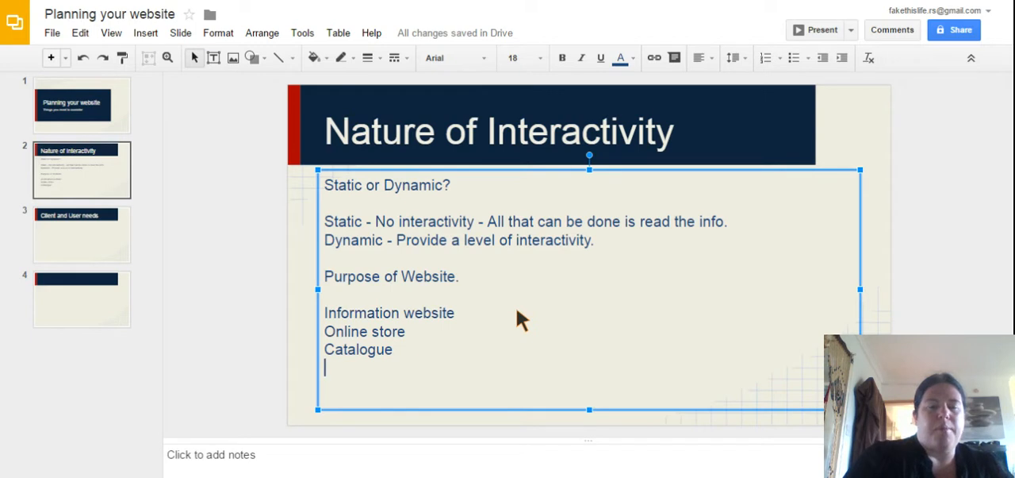
mouse_move(522, 297)
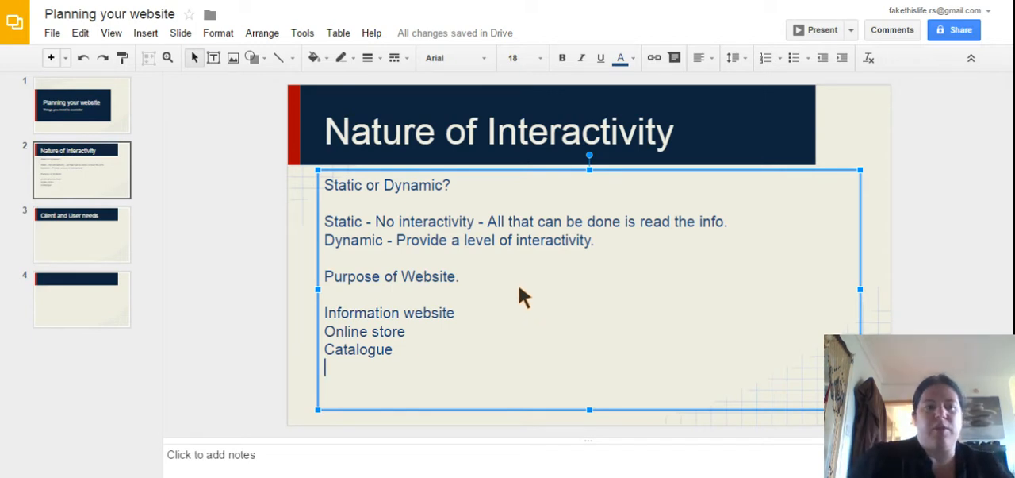
mouse_move(491, 292)
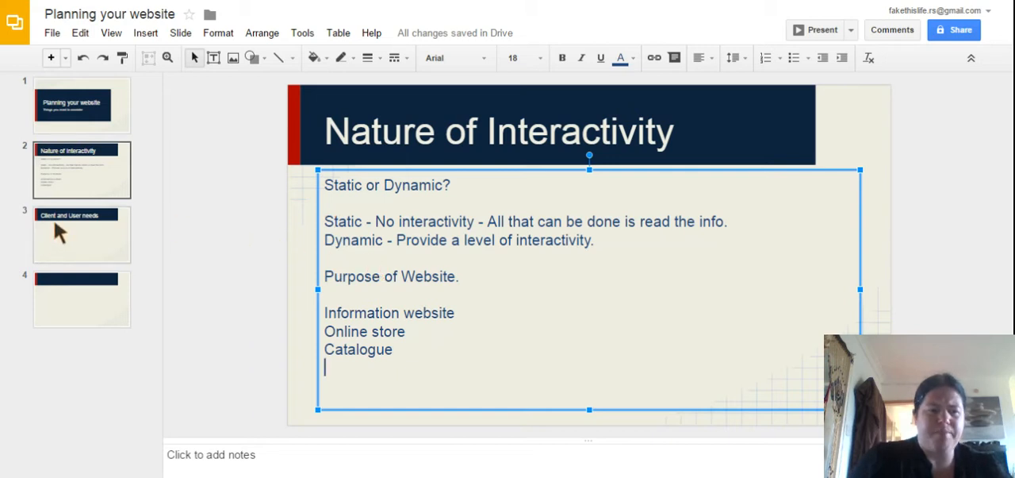
- On slide 3, type 'Client:' and 'House Style' in the body
left_click(81, 233)
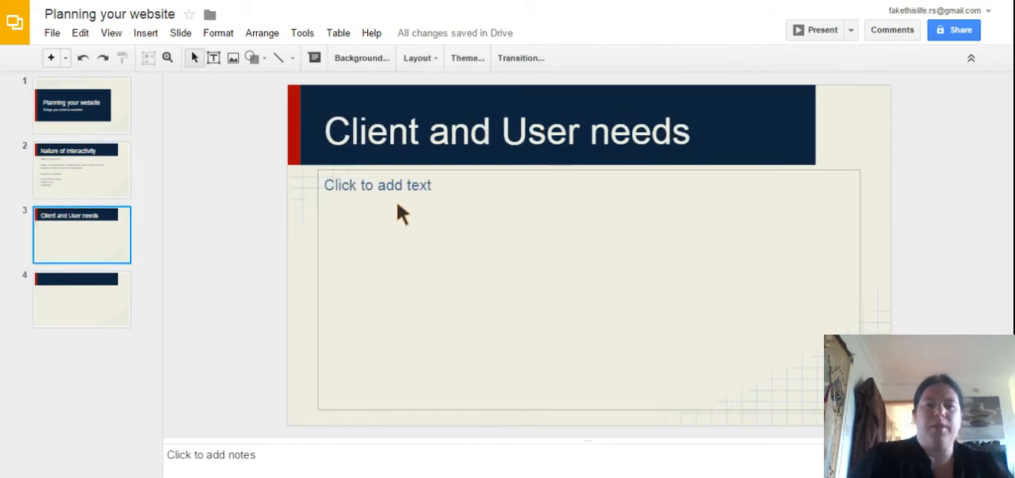
mouse_move(377, 207)
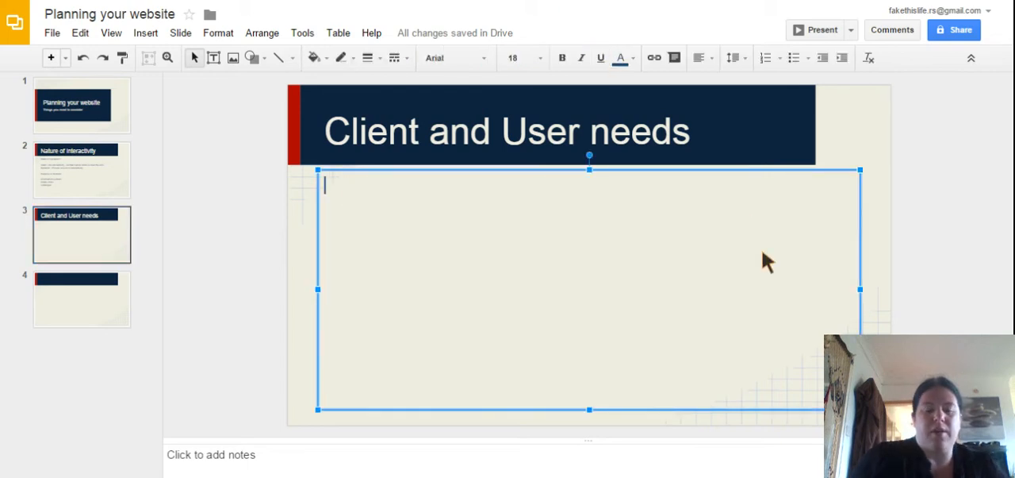
type("Client:")
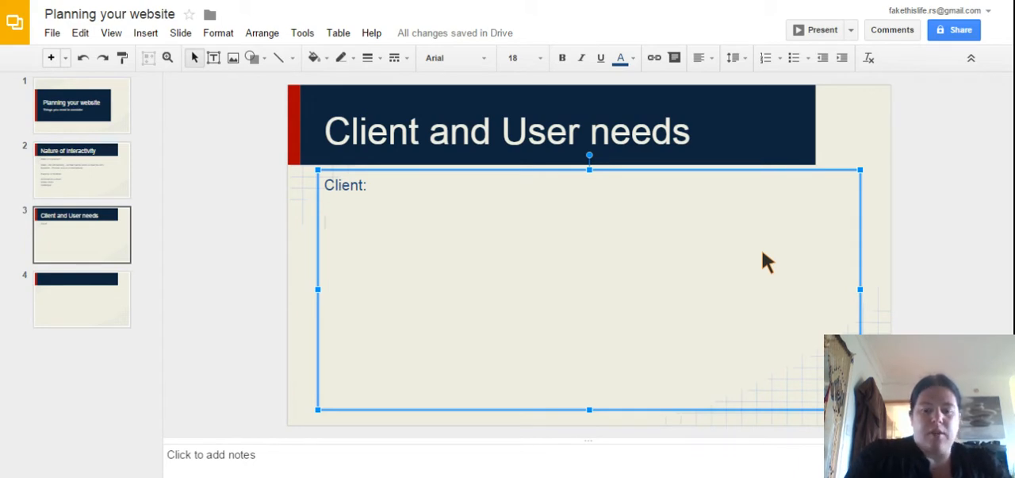
type("HouseStyle")
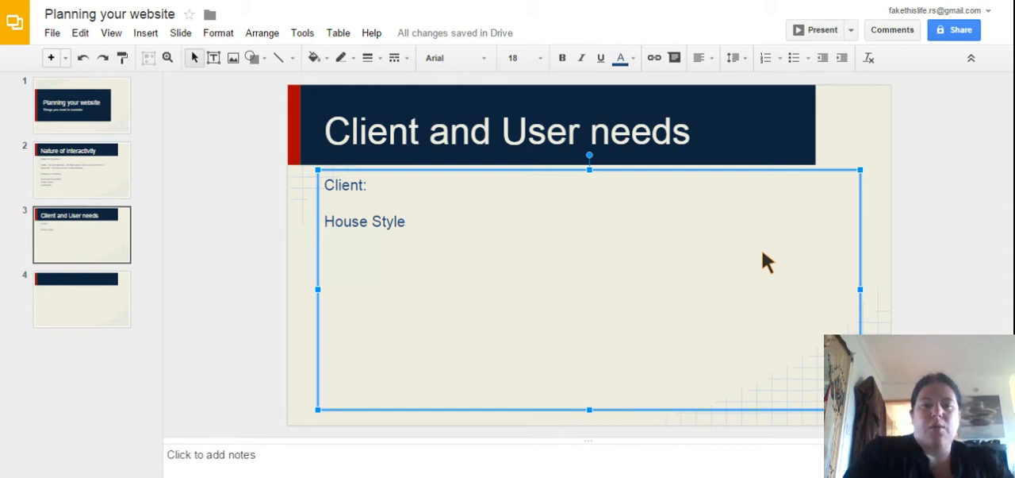
- Add 'Cost of building and maitaining' on a new line
key("enter")
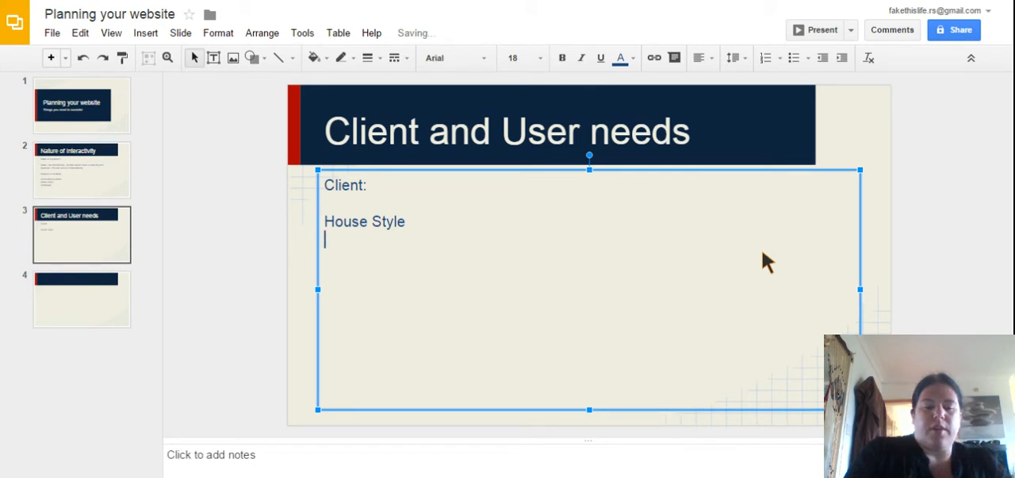
type("Cost o")
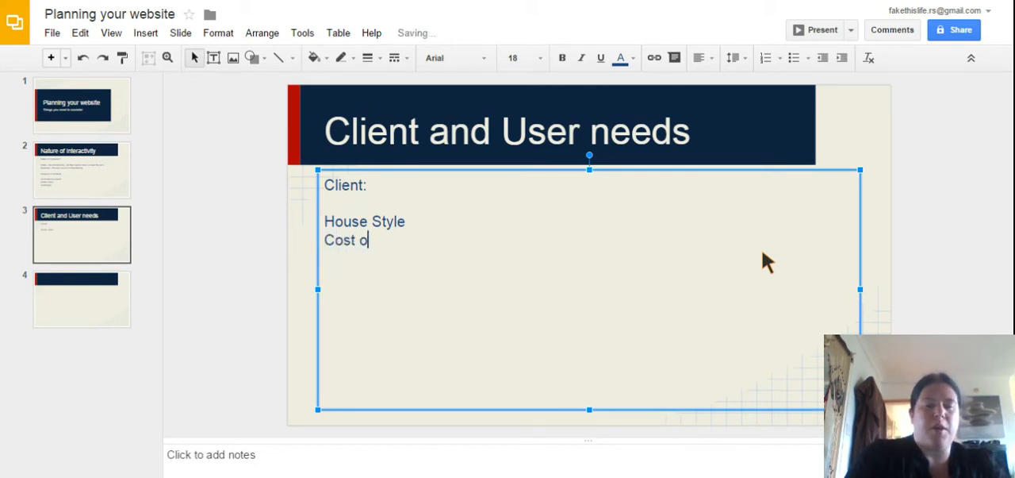
type("f buildin")
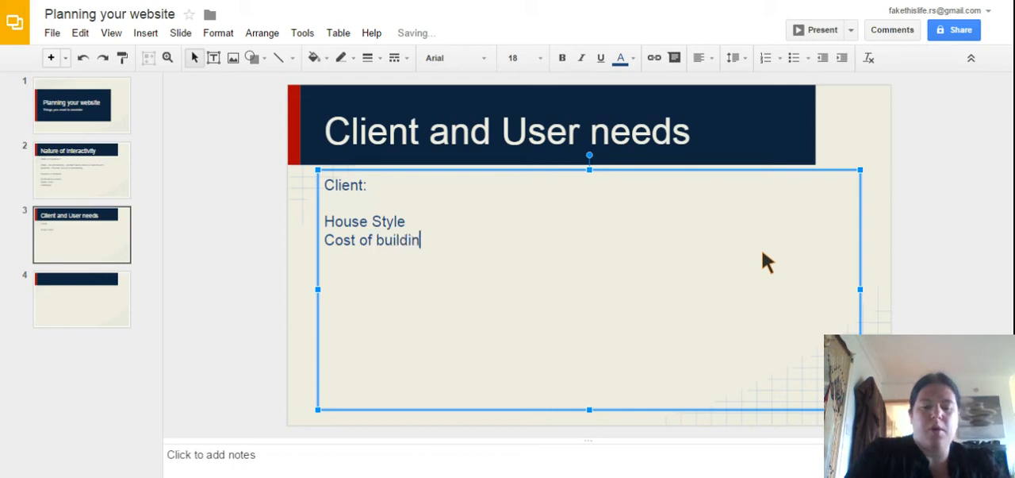
type("g and")
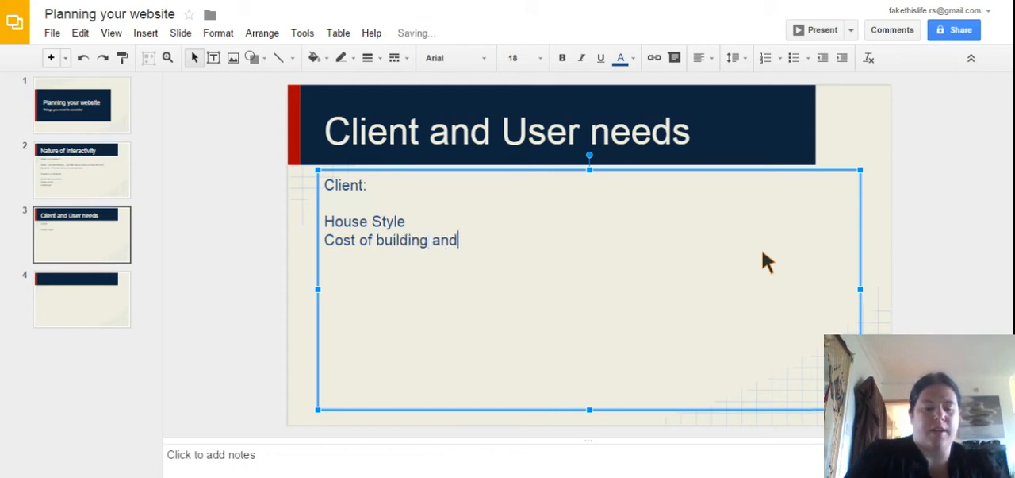
type("maitainin")
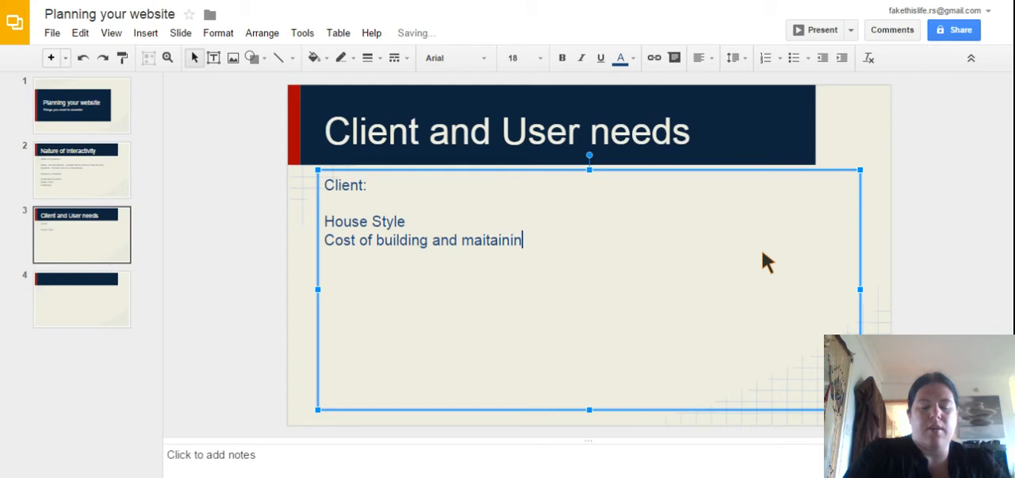
type("g")
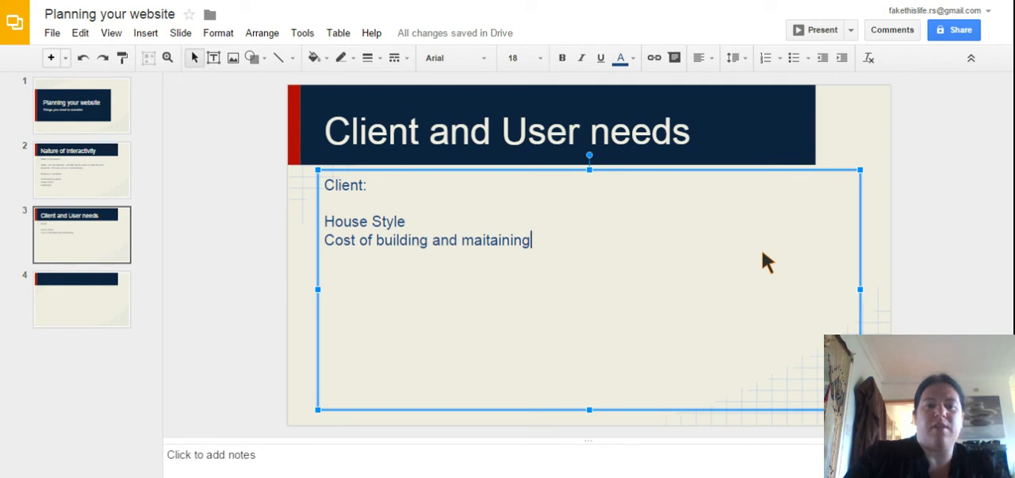
- Start a new 'Search' line and correct 'maitaining' to 'maintaining'
key("enter")
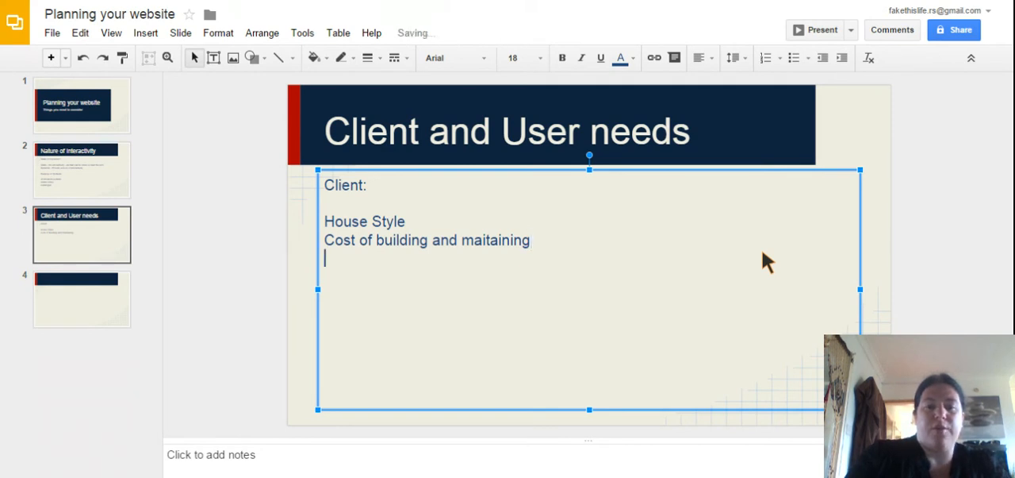
type("Se")
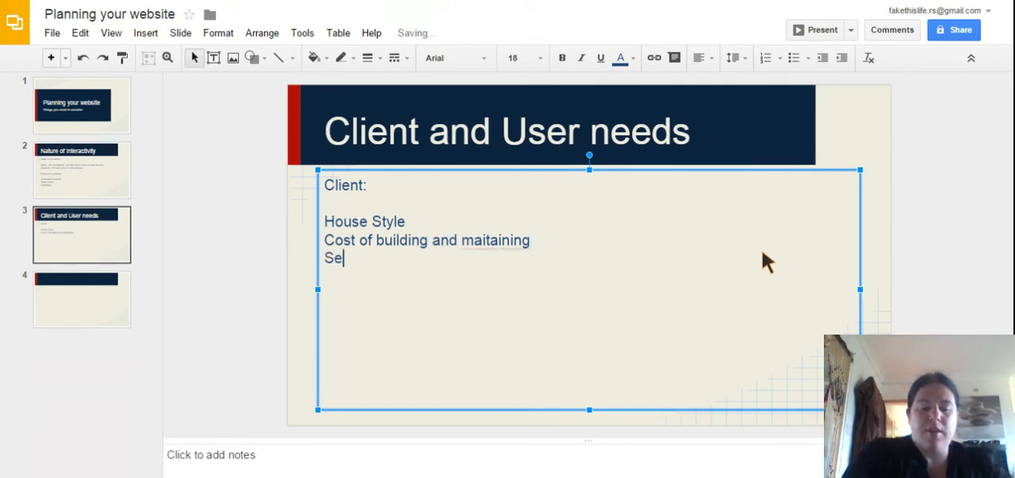
type("ar")
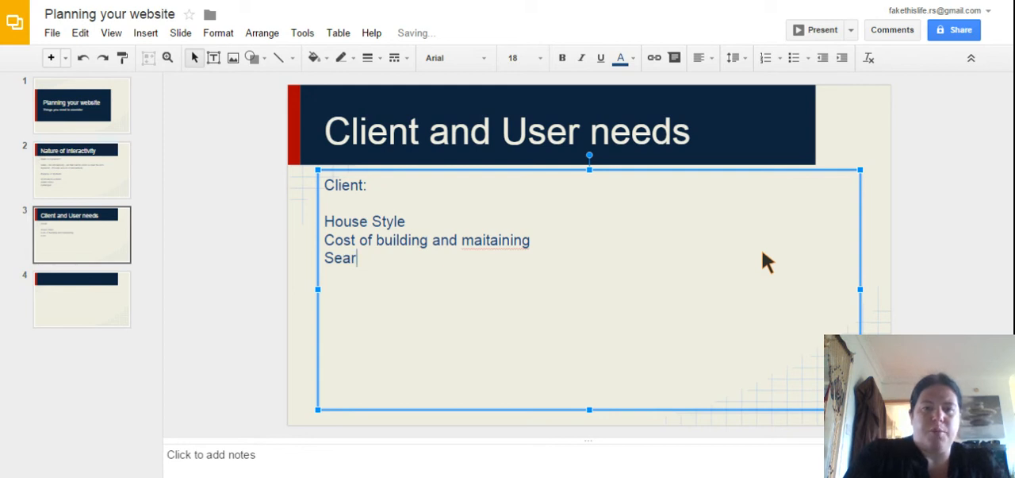
right_click(519, 234)
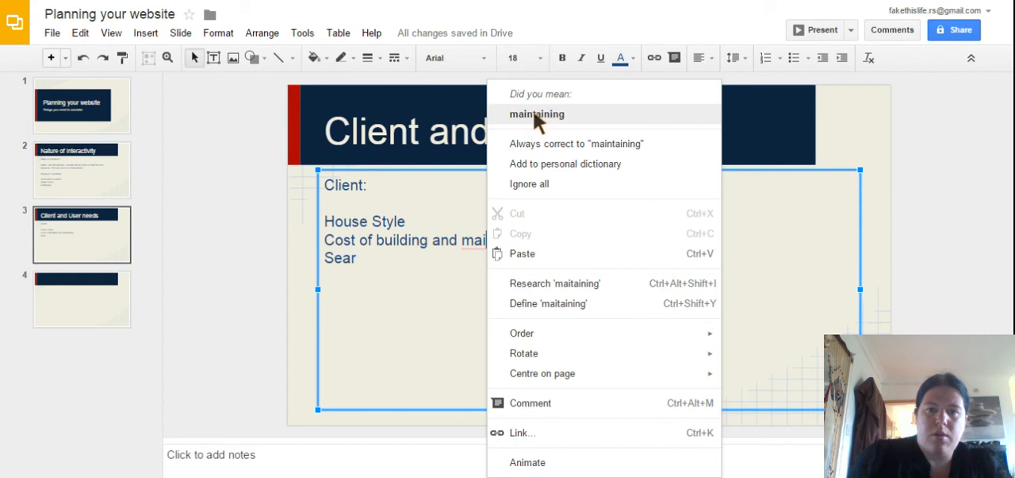
left_click(536, 114)
type("ch eng")
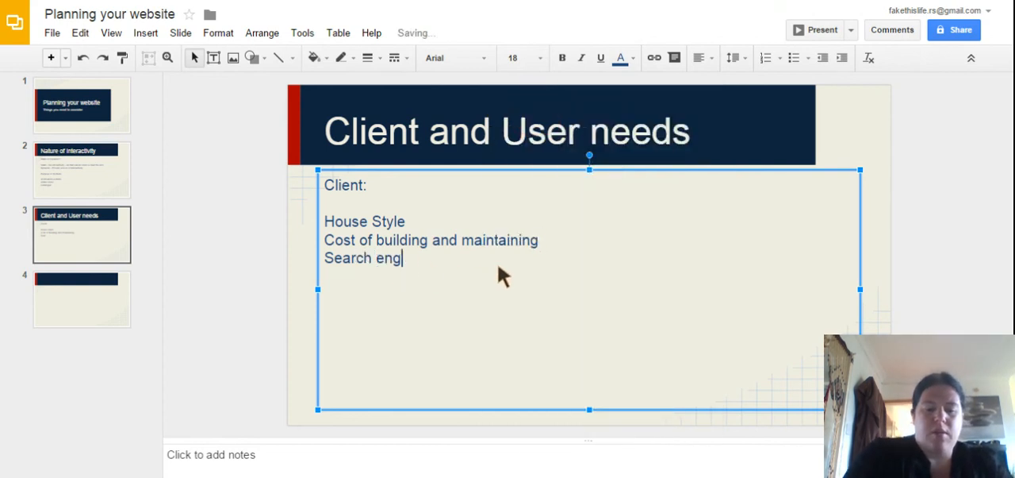
- Complete the new line as 'Search engine optimisation (SEO)'
type("ine")
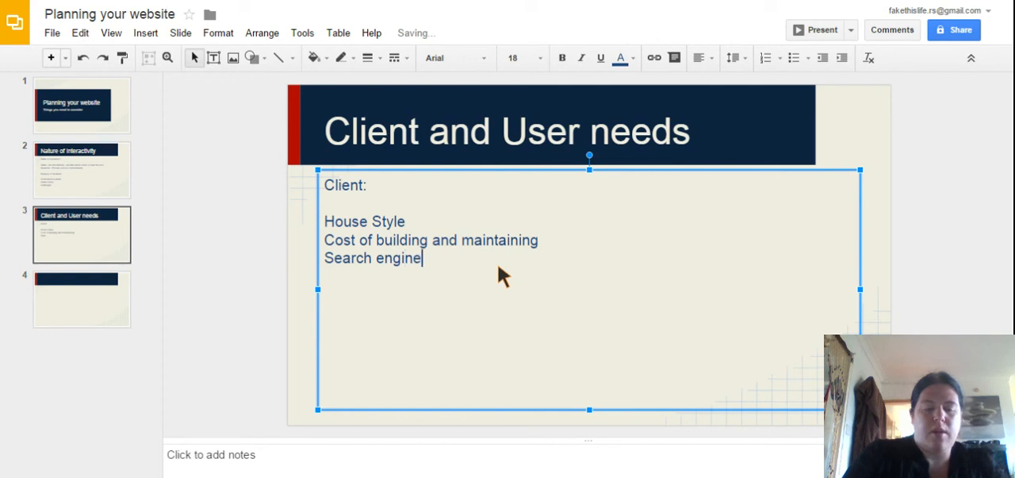
type("o")
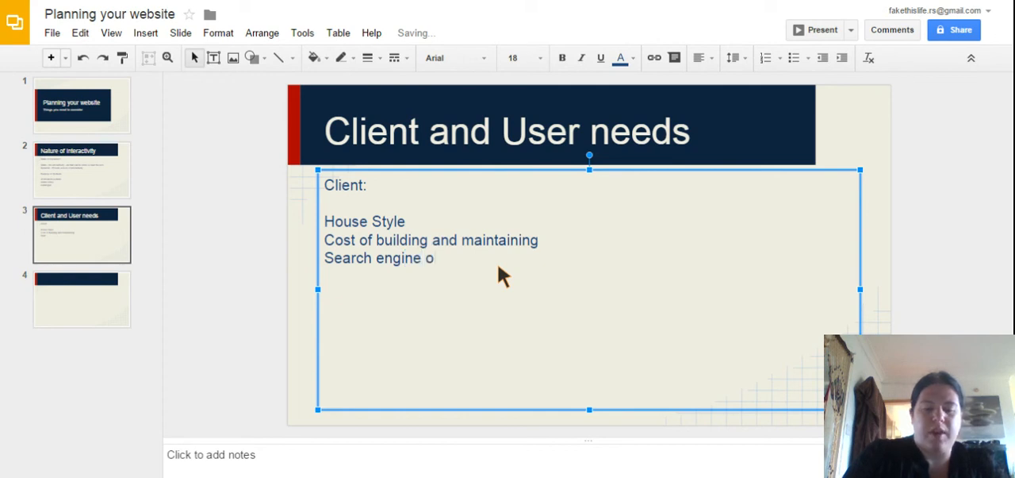
type("ptimisa")
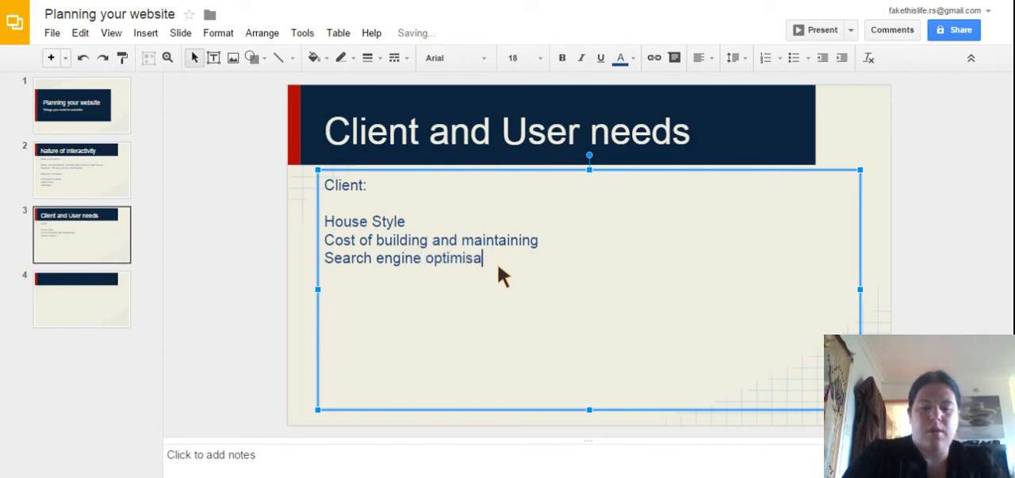
type("tion")
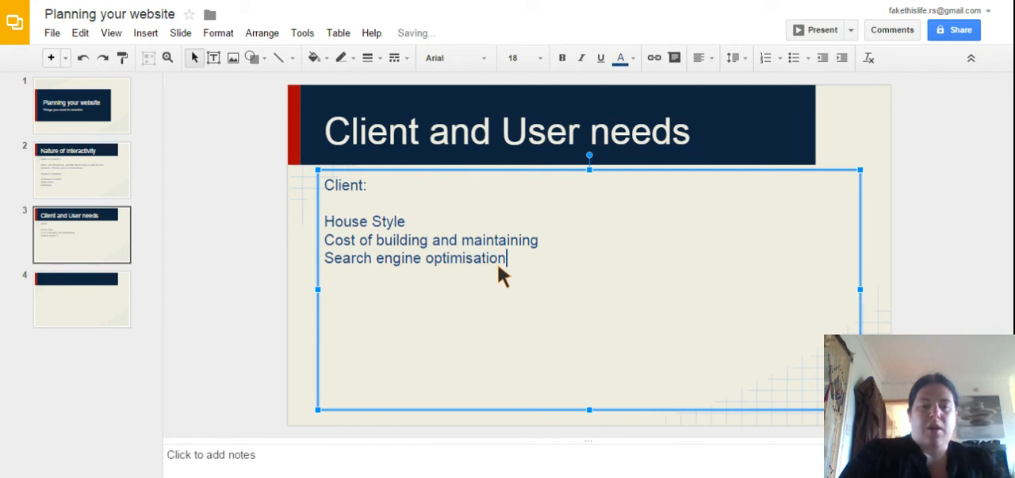
type("(")
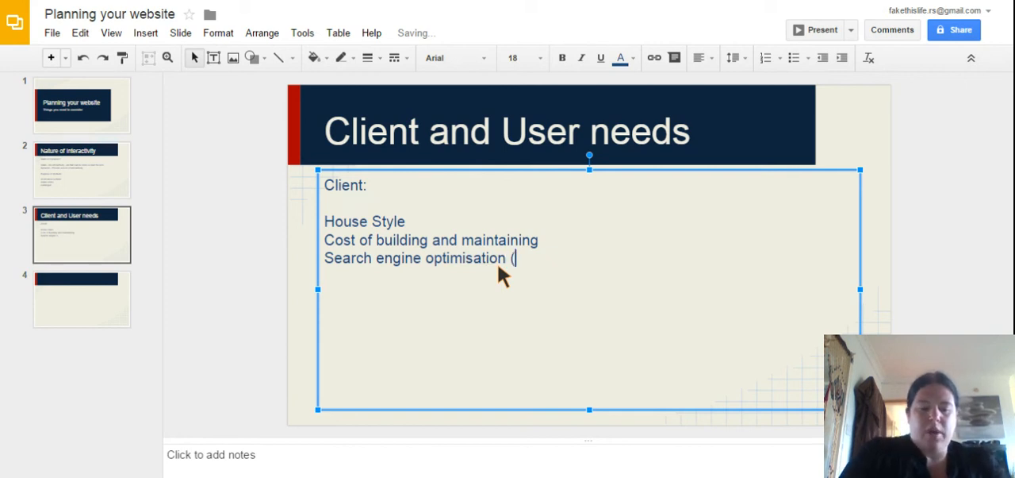
type("SEO)")
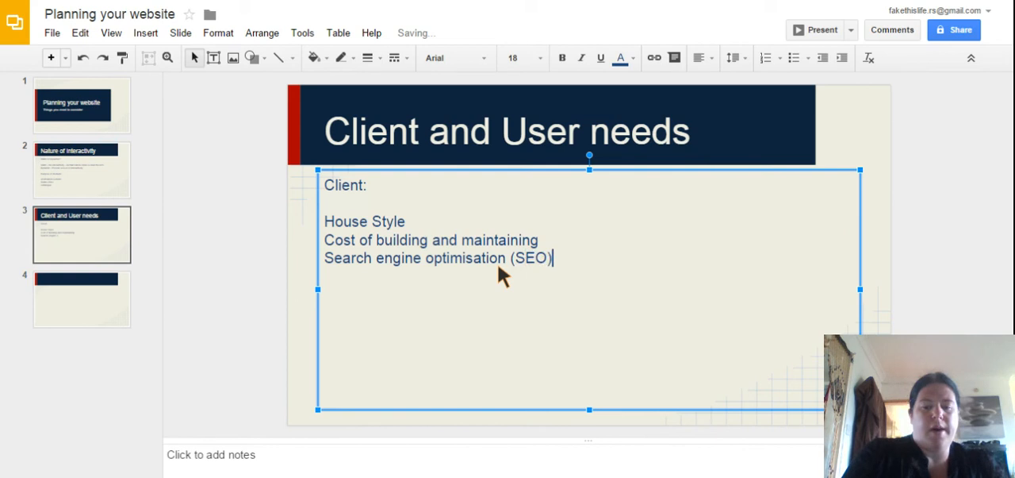